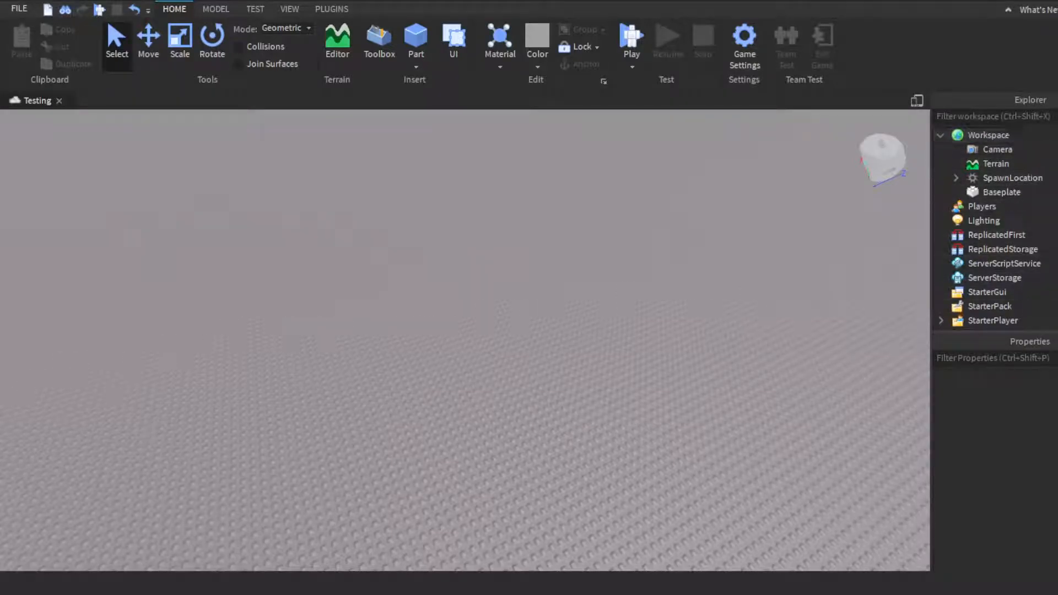
Insert a new Script under ServerScriptService and have its empty editor open
left_click(1005, 263)
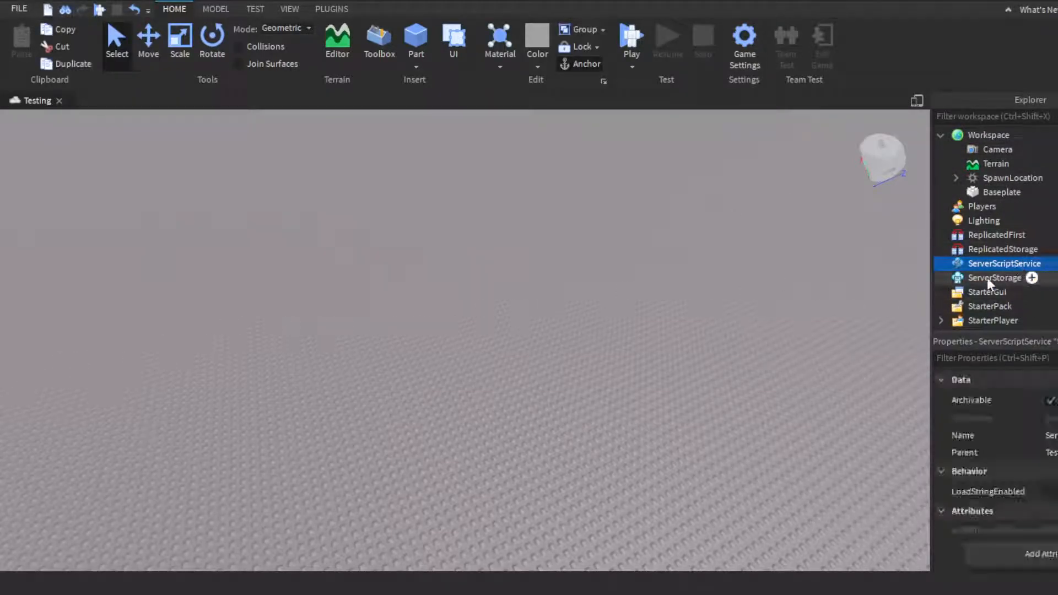
left_click(1005, 264)
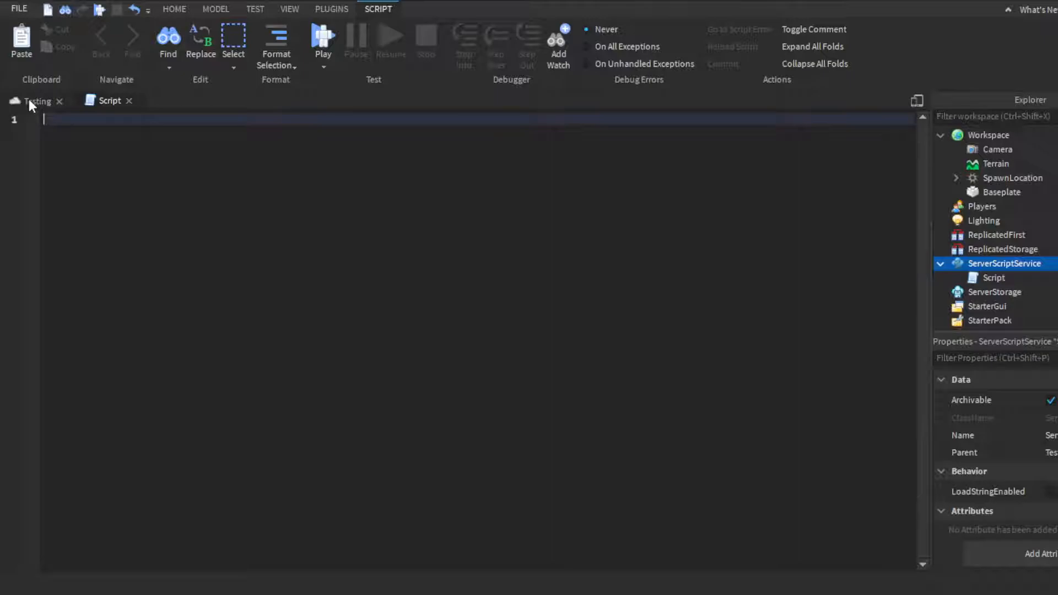
Begin the script with the line `local BadgeID = 0`
type("local B")
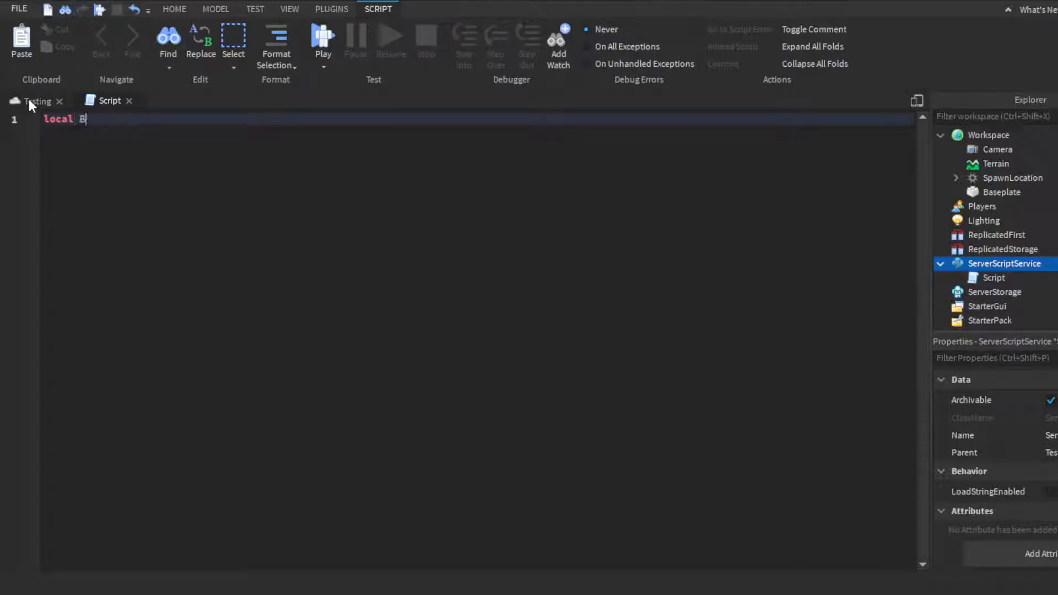
type("adgeID=")
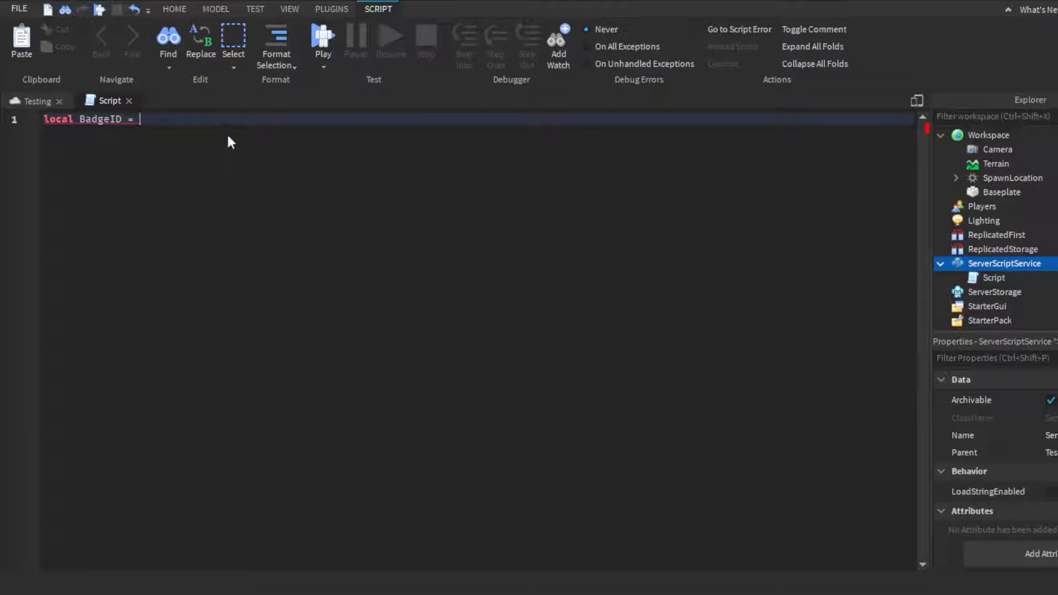
mouse_move(229, 137)
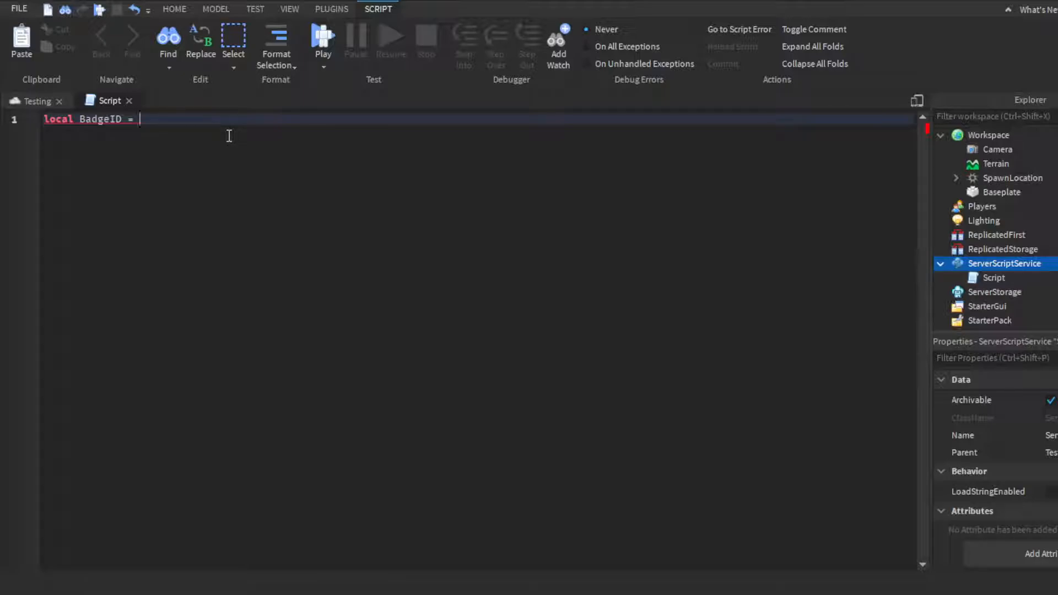
type("0")
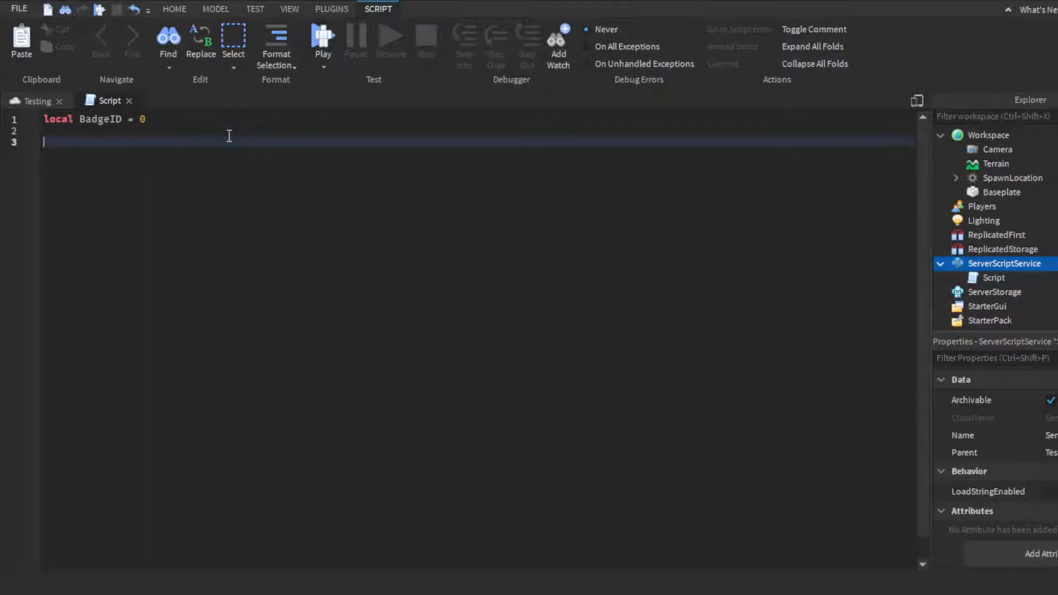
Connect game.Players.PlayerAdded to a function(player) containing wait(0.1)
type("game.Players.PlayerAdded:Connect(function")
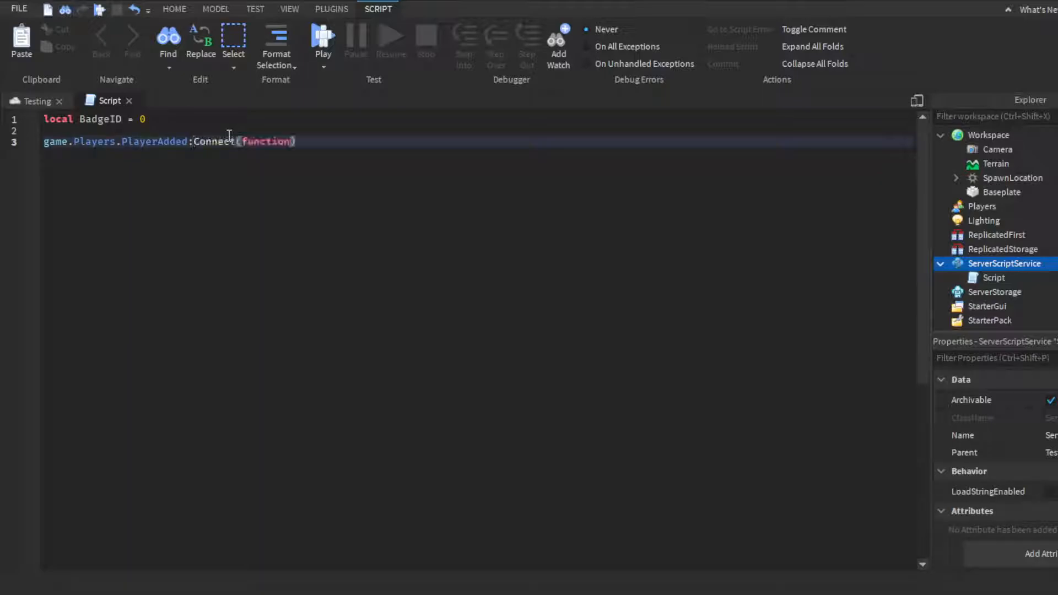
type("player")
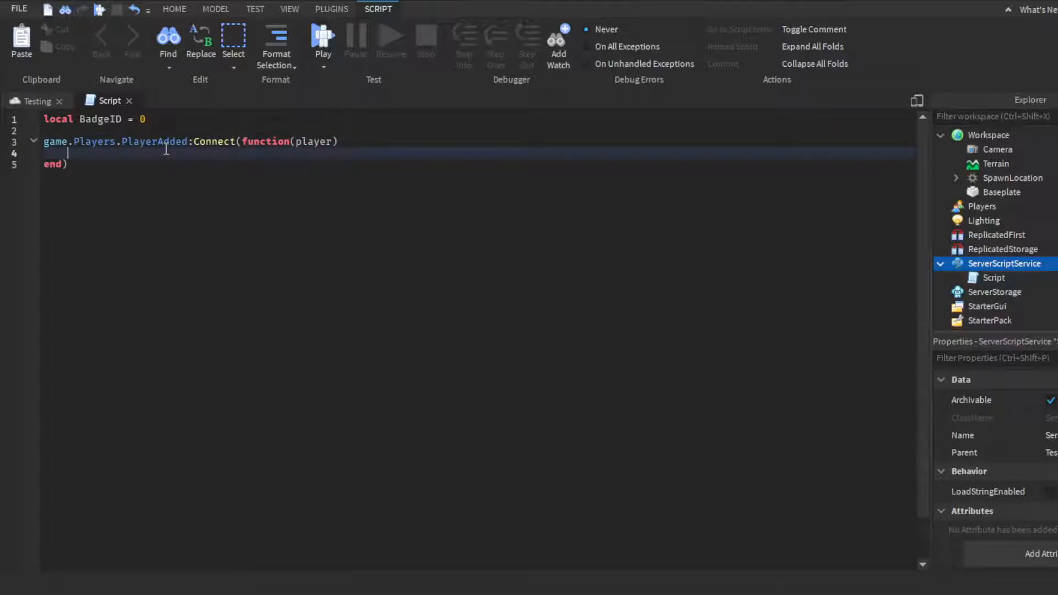
type("wait()")
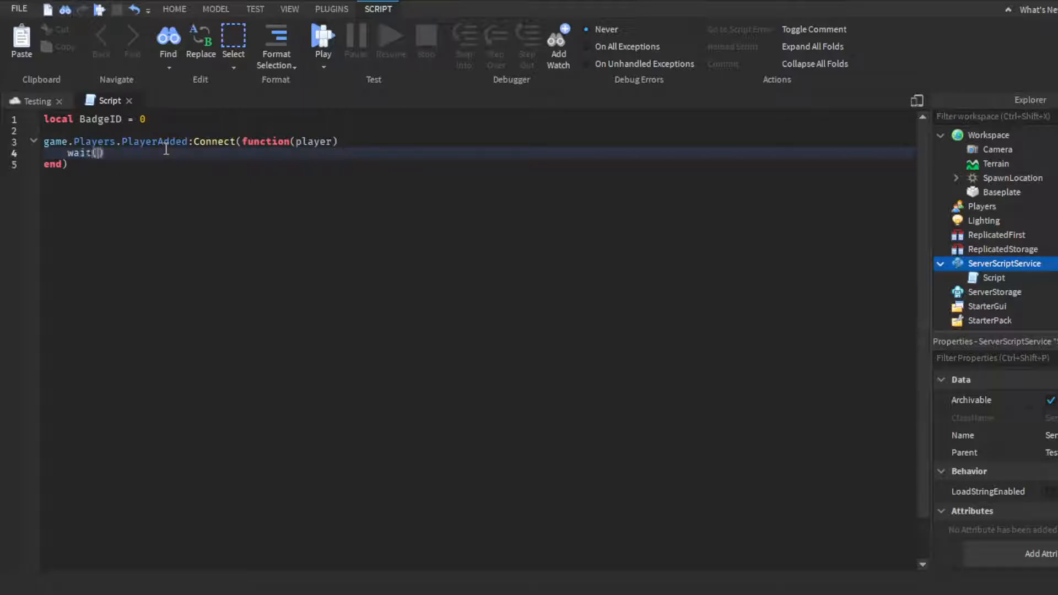
type("0.1")
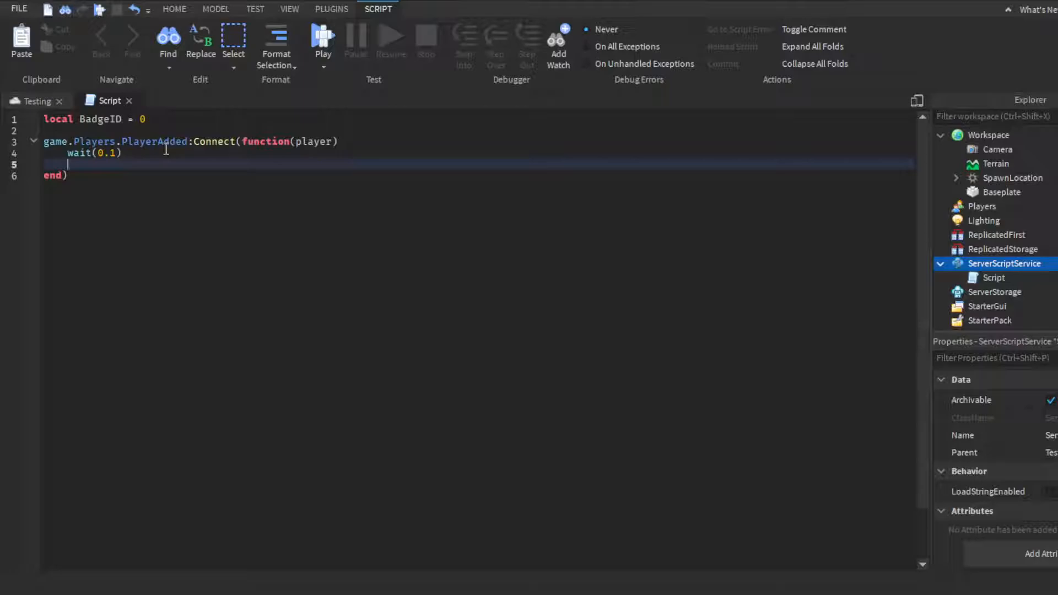
Declare local BadgeService = game:GetService("BadgeService") inside the handler
type("local badge")
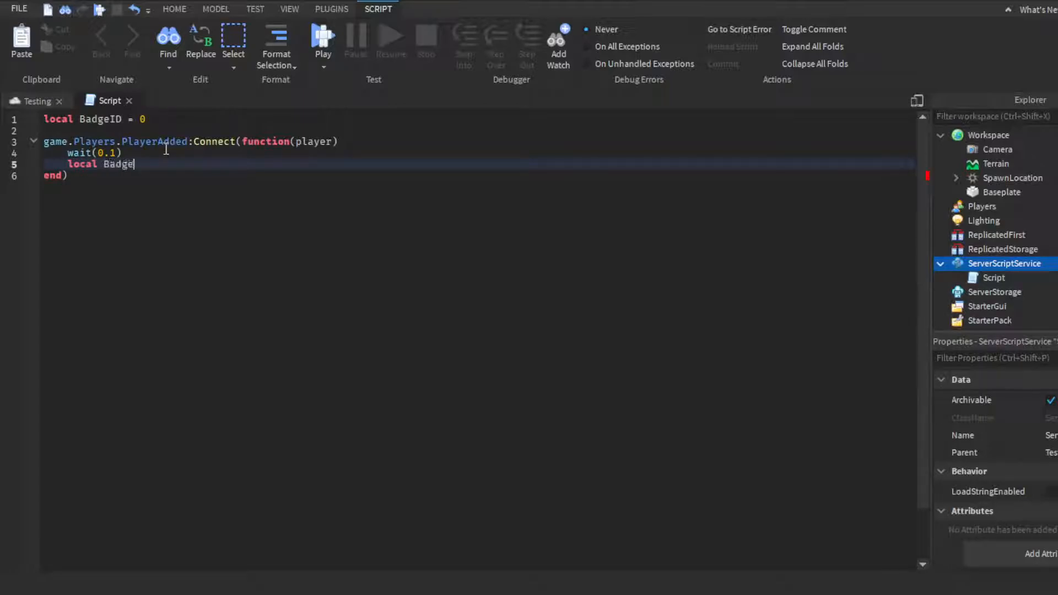
type("Service")
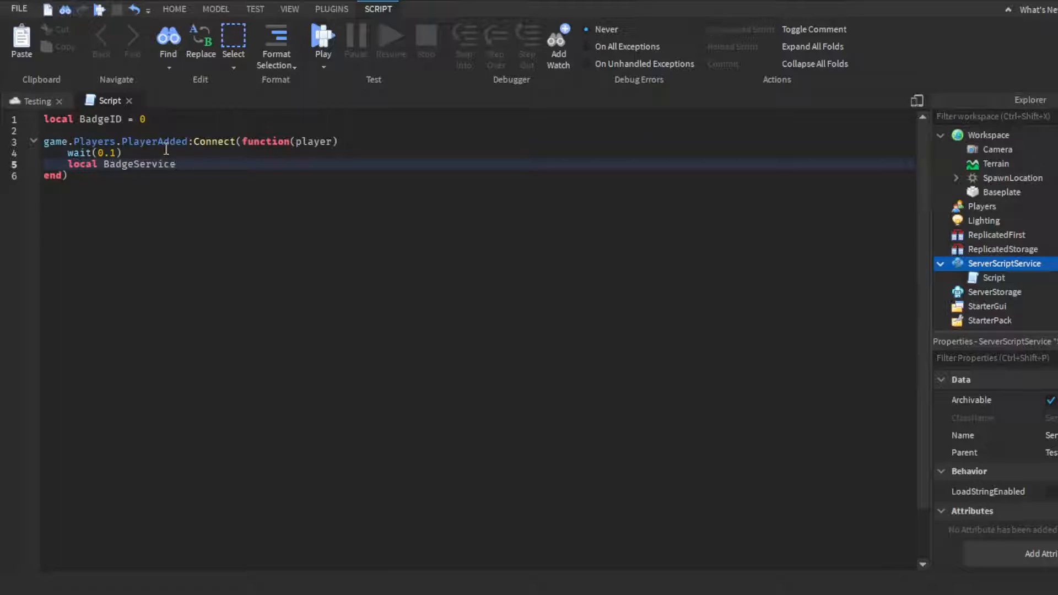
type("= ga")
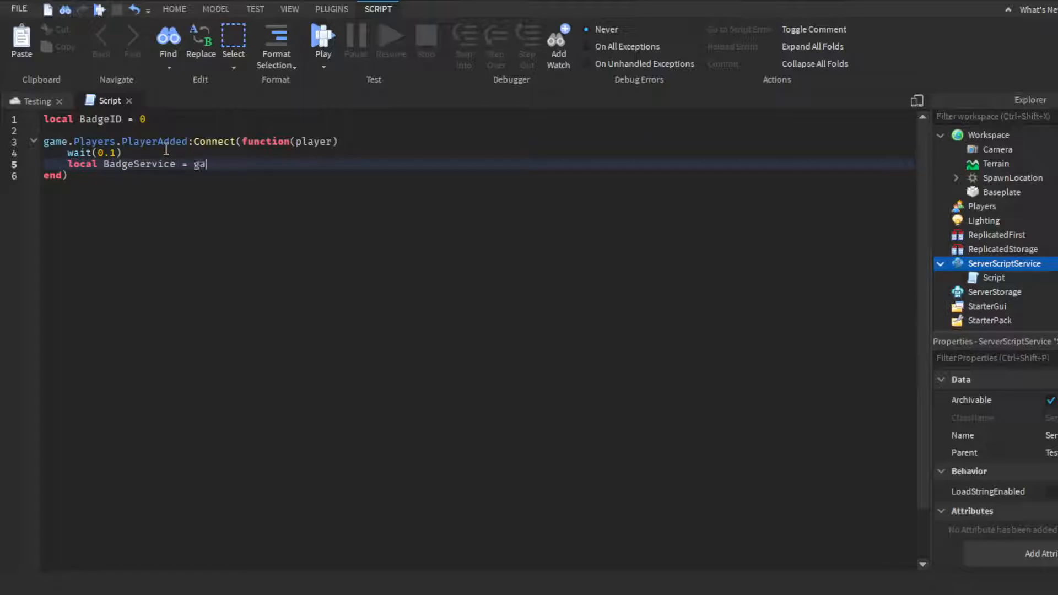
type("me:GetService()")
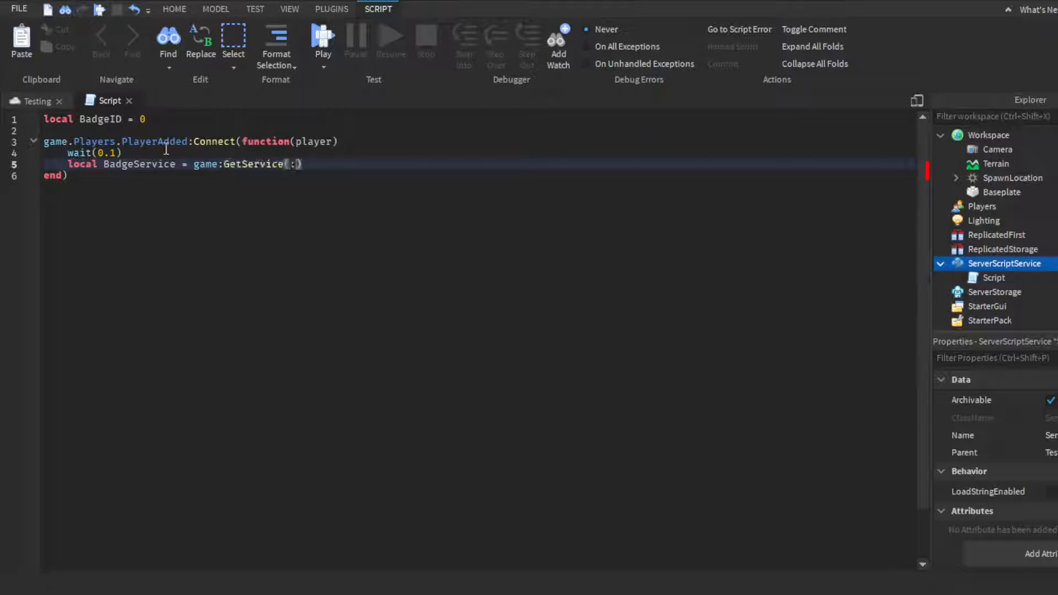
type("\"BadgeService\"")
type("BadgeService:AwardBadge(")
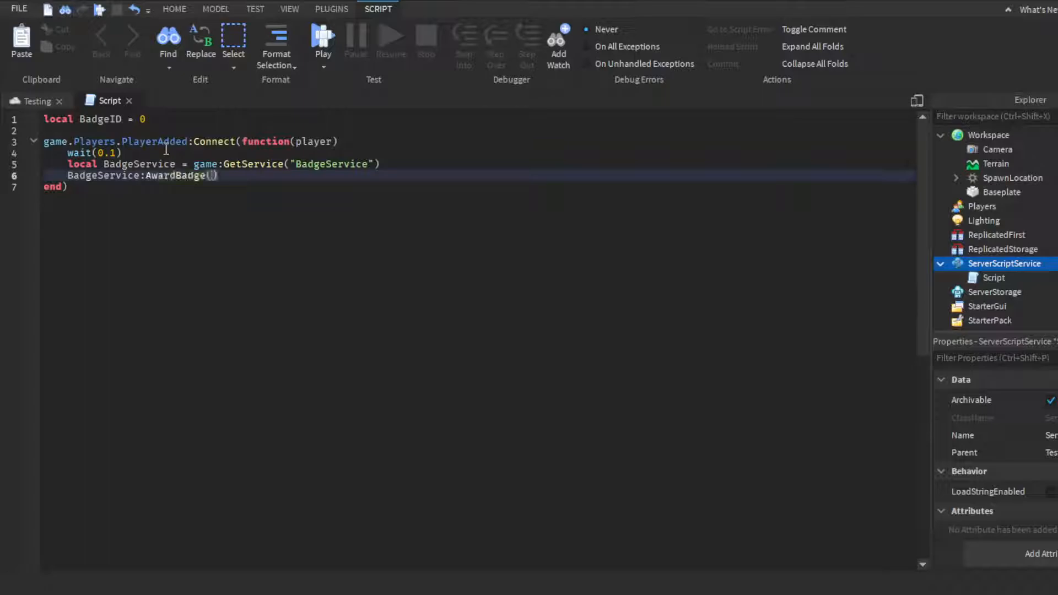
Call BadgeService:AwardBadge(player.UserId, BadgeID) for the joining player
type("player.")
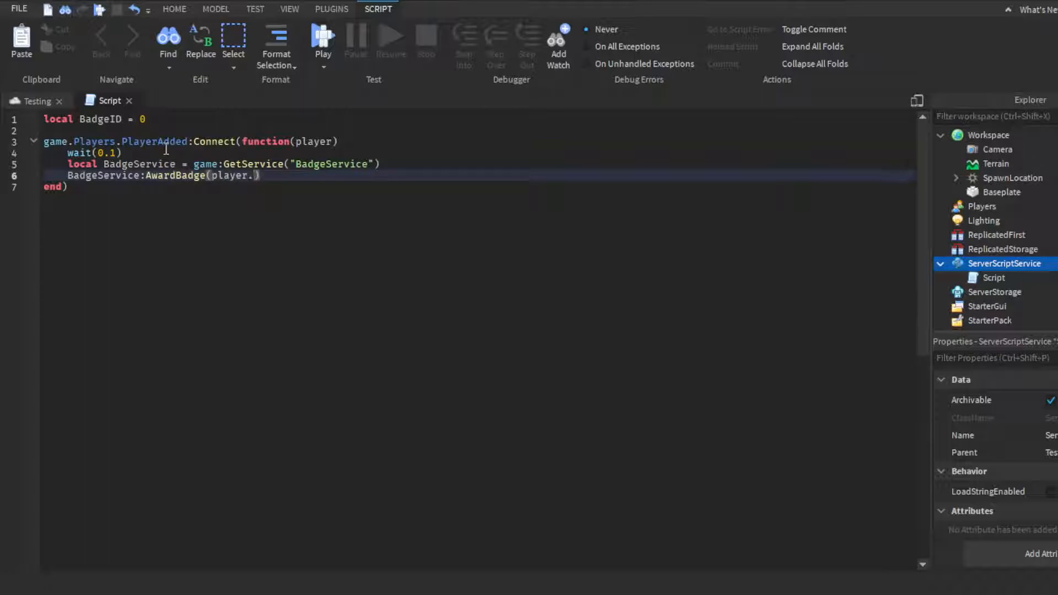
type("UserId,")
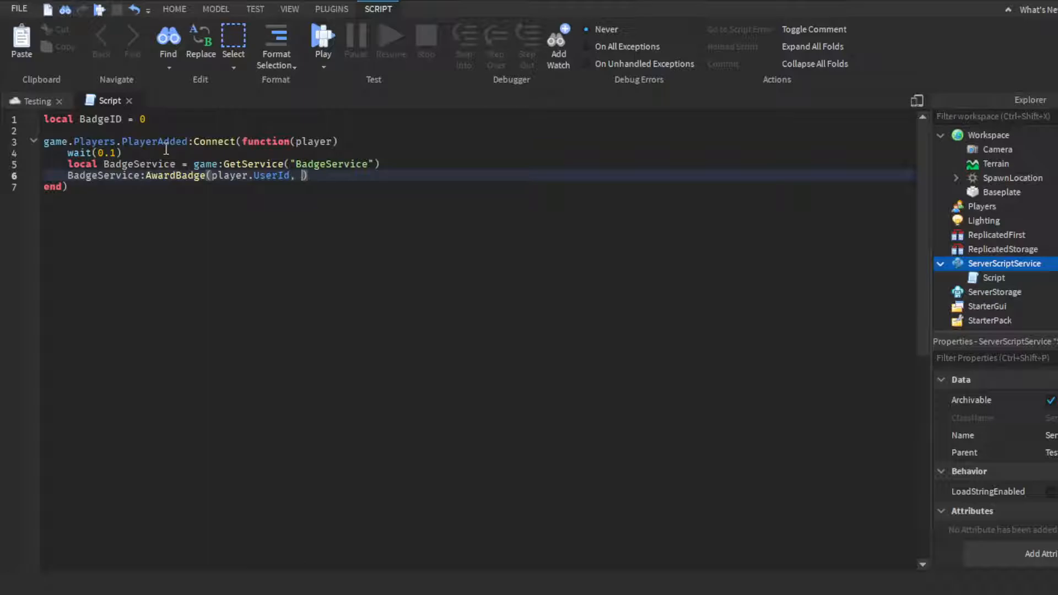
type("BadgeID")
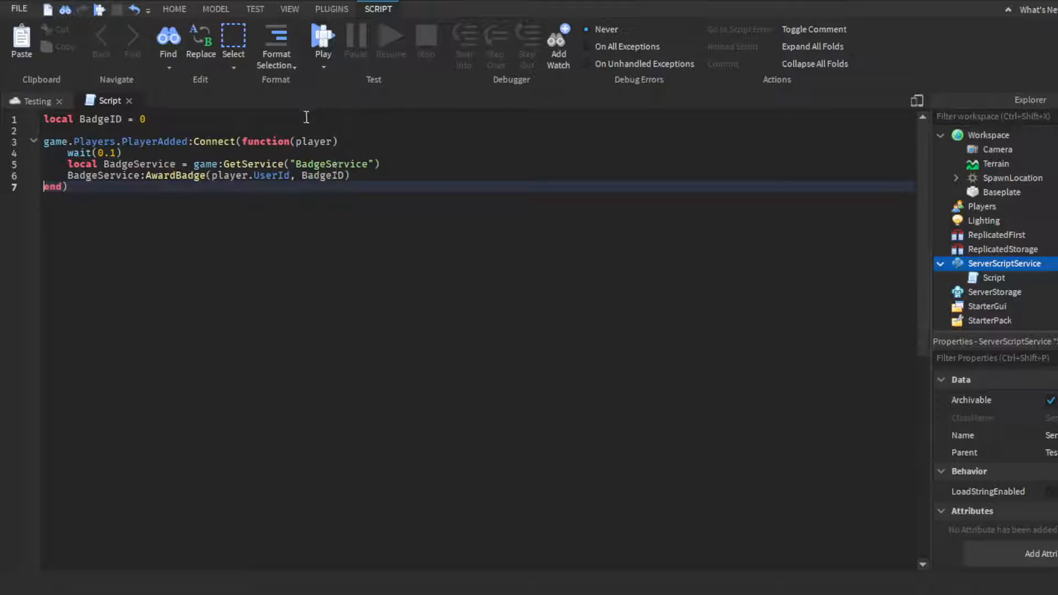
left_click(324, 175)
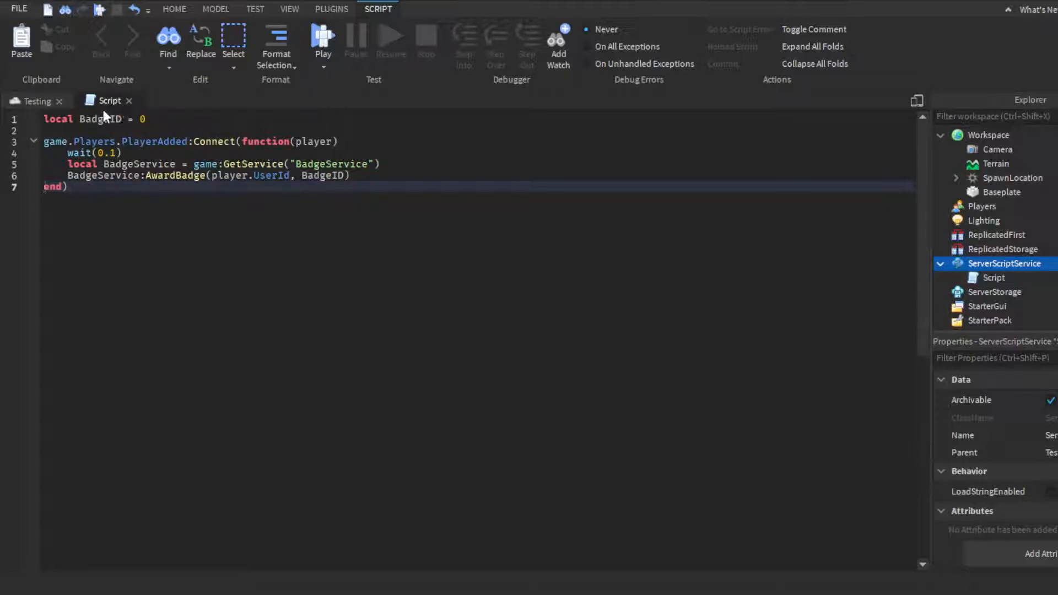
Run a playtest so the character spawns on the baseplate, then stop it
left_click(173, 9)
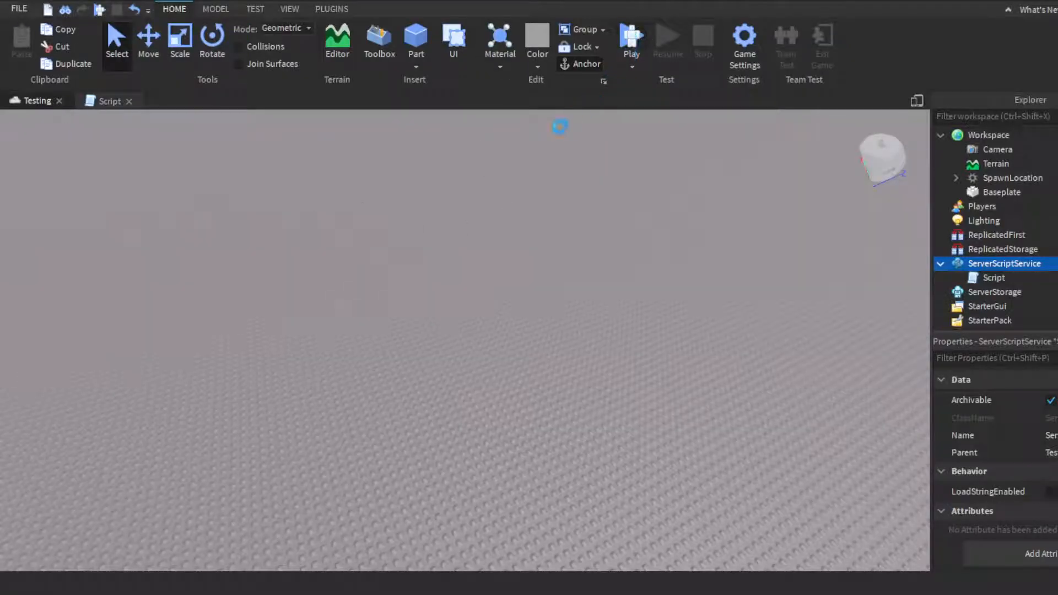
left_click(630, 39)
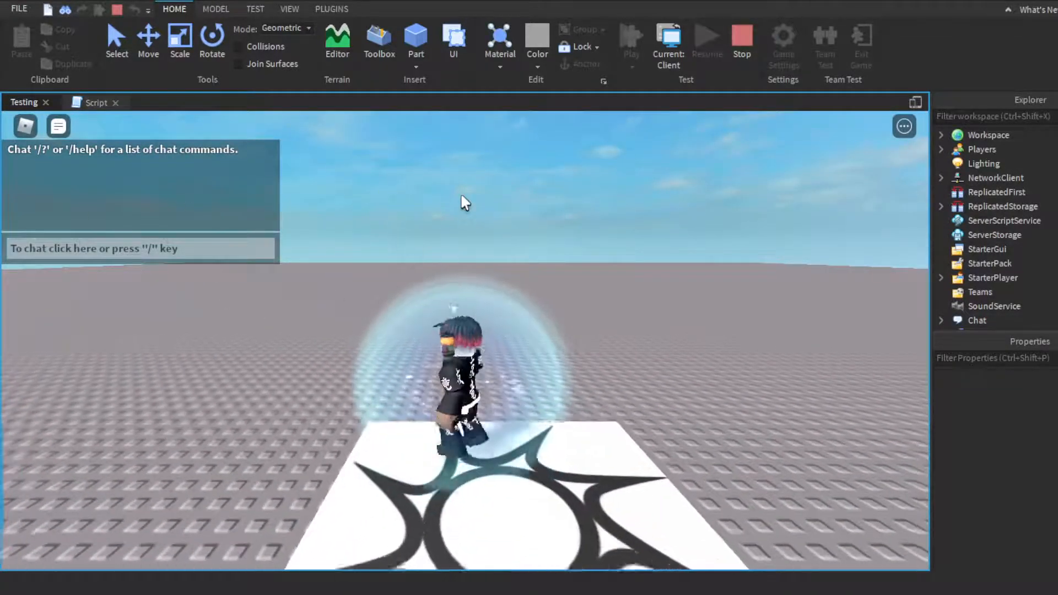
left_click(96, 102)
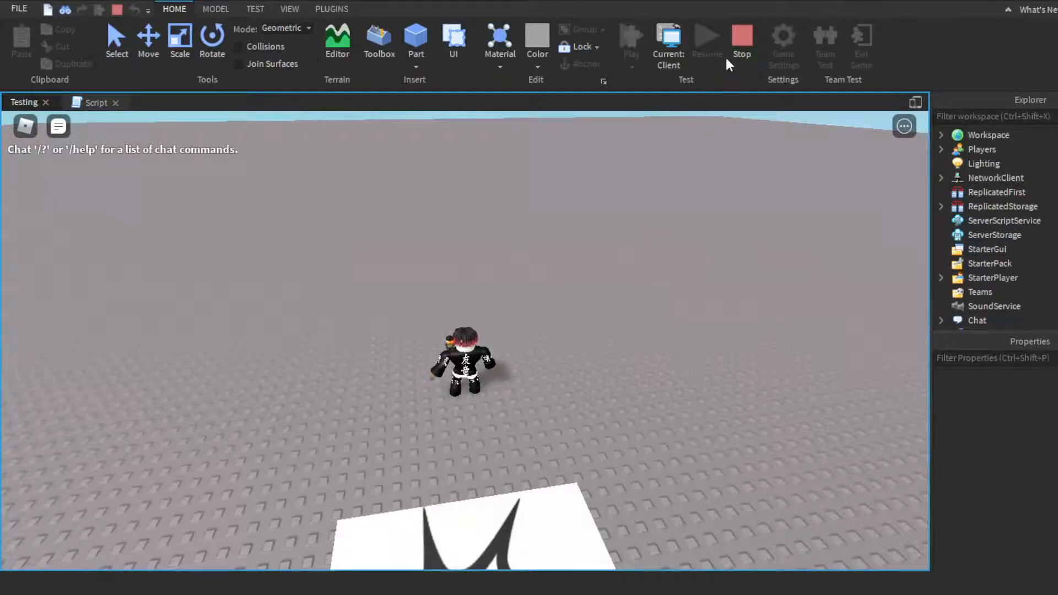
left_click(742, 41)
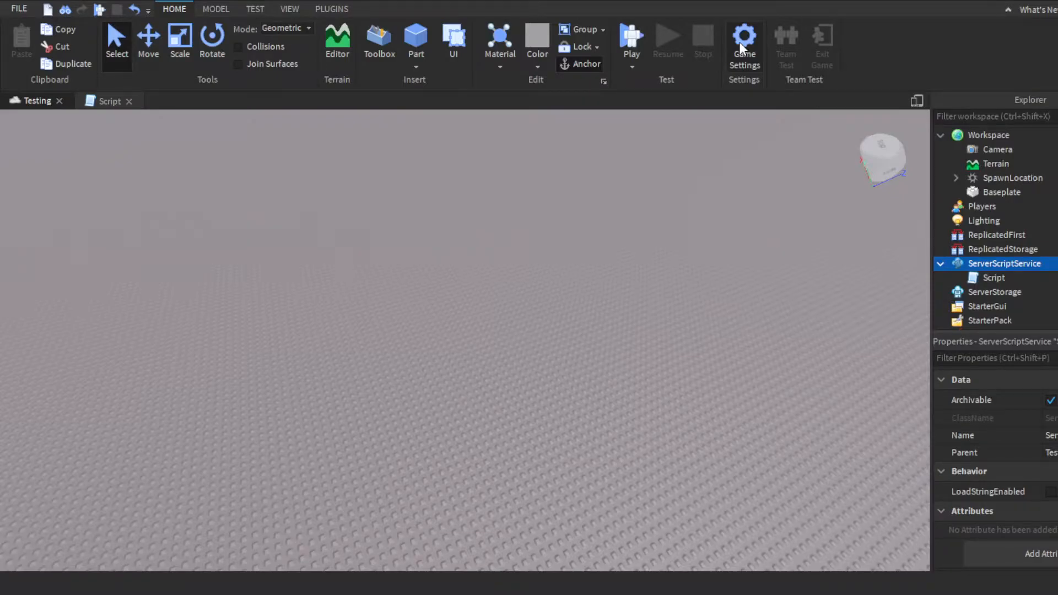
mouse_move(734, 506)
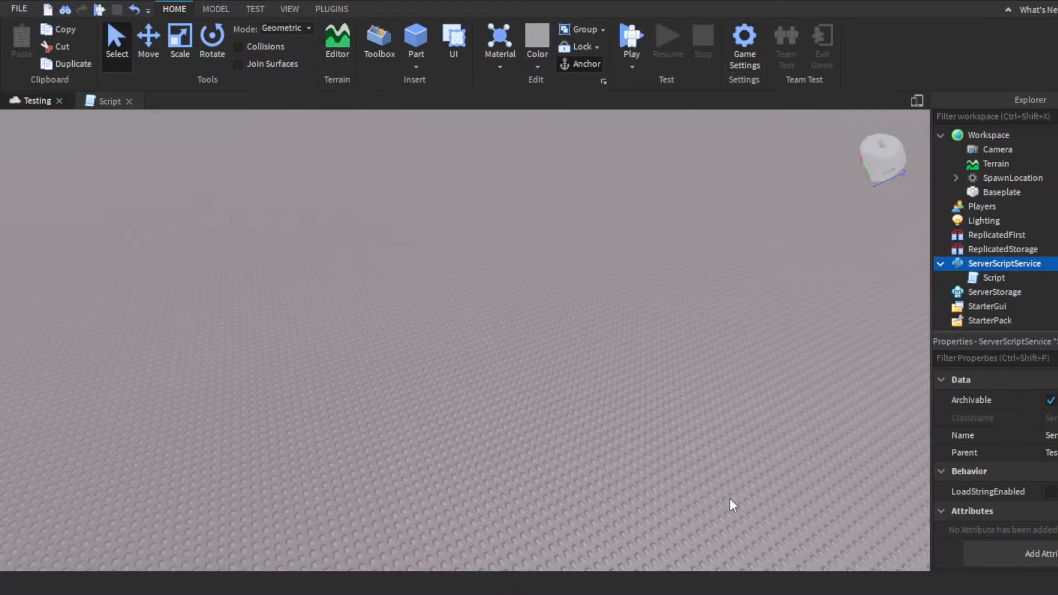